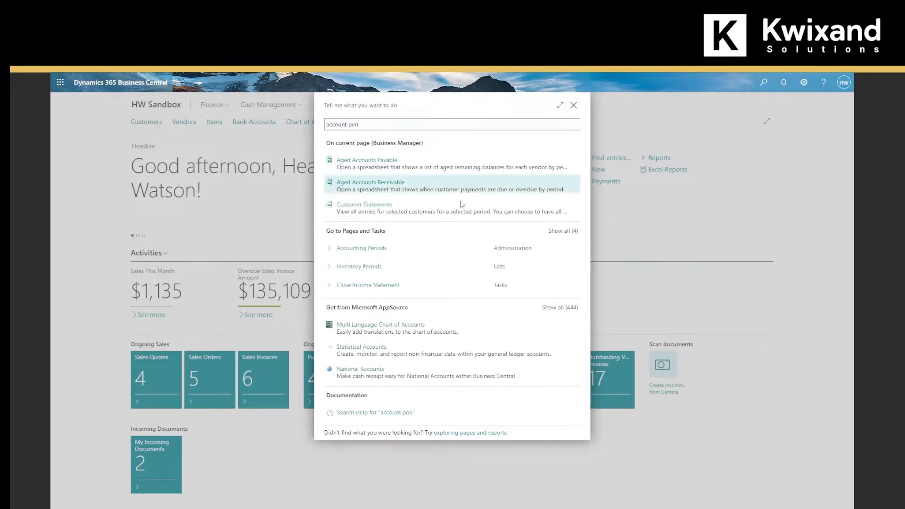
{"action": "mouse_move", "coordinate": [360, 248]}
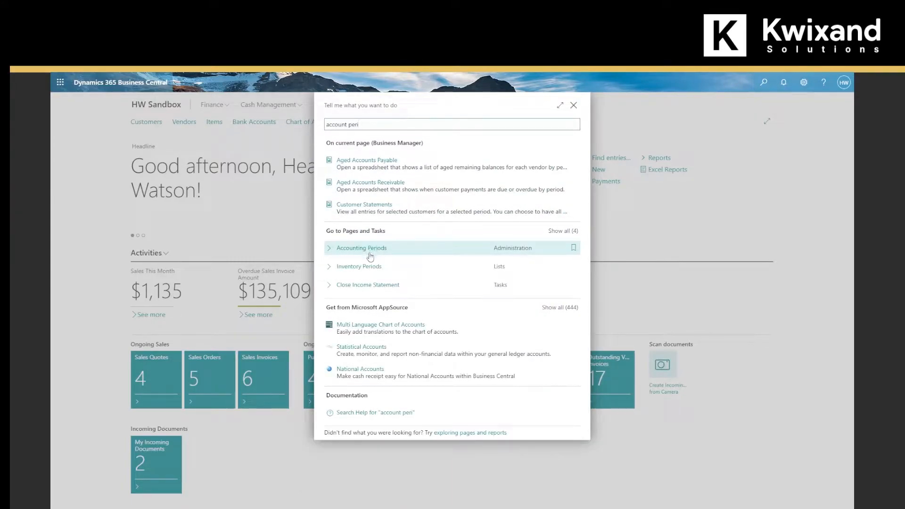
- Navigate via Tell Me to the Accounting Periods page listing monthly periods from 2020
{"action": "left_click", "coordinate": [361, 248]}
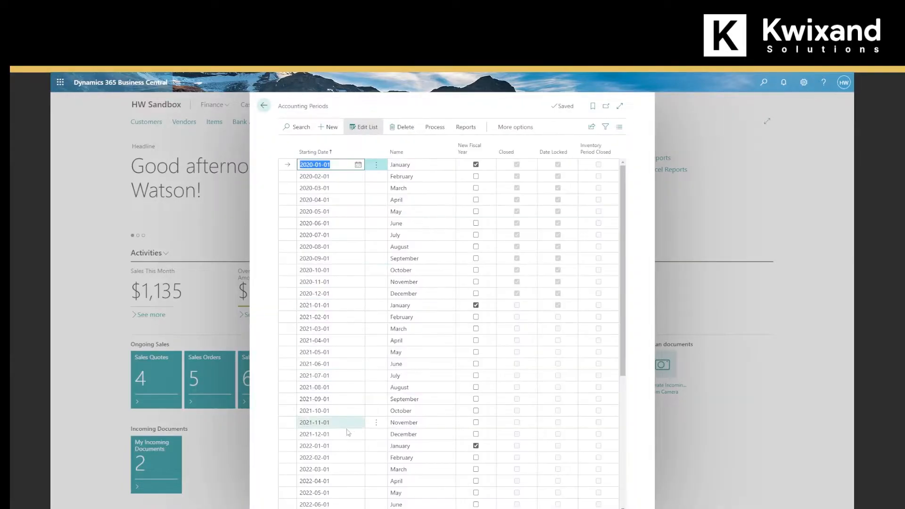
{"action": "left_click", "coordinate": [412, 328]}
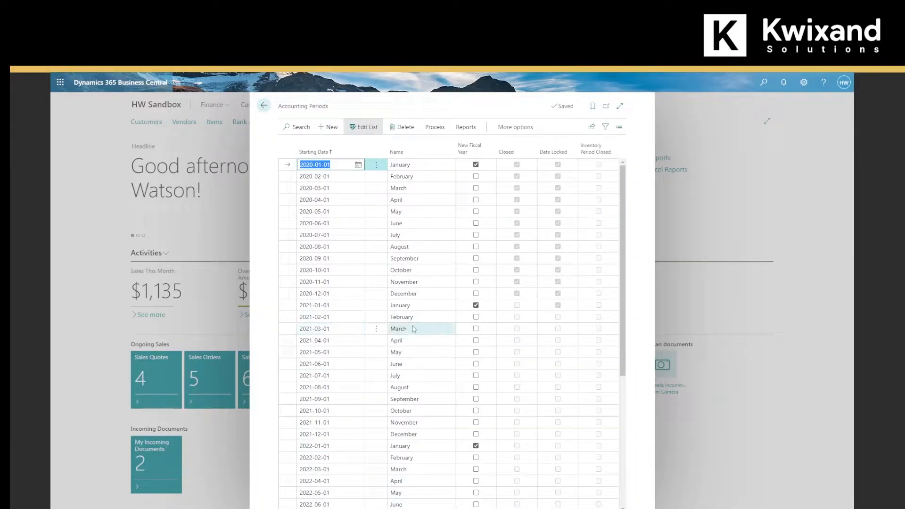
{"action": "left_click", "coordinate": [314, 305]}
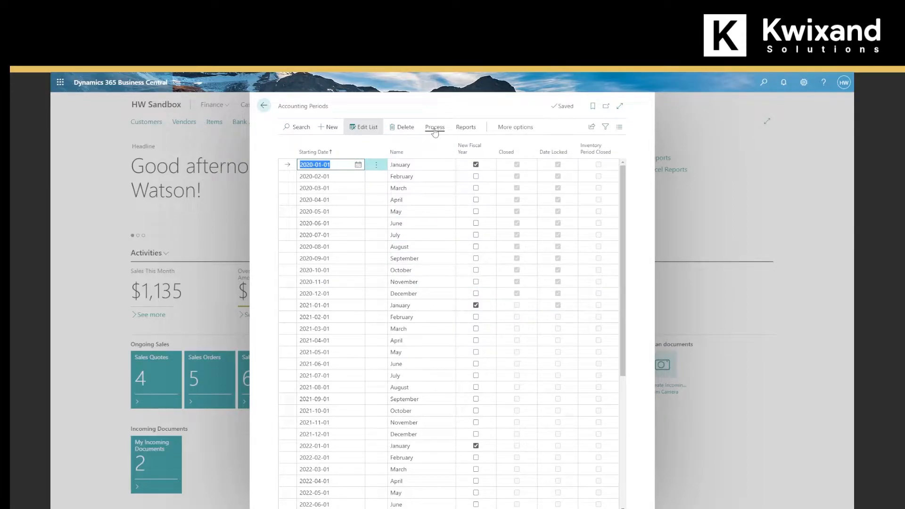
- Run Process > Close Year and confirm closing fiscal year 2021
{"action": "left_click", "coordinate": [434, 127]}
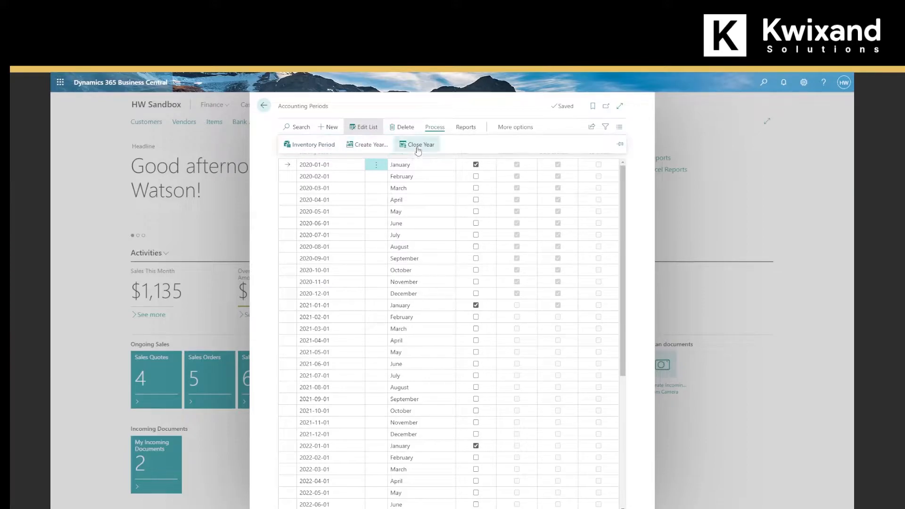
{"action": "left_click", "coordinate": [419, 144]}
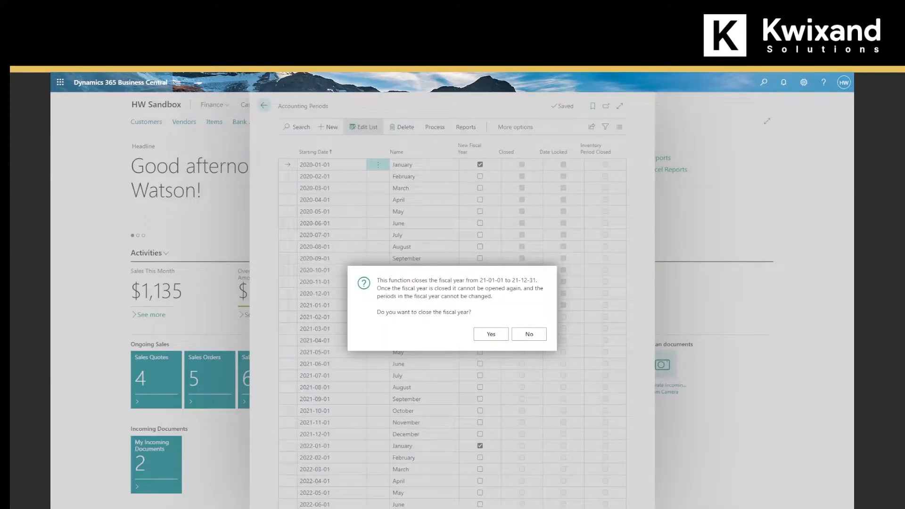
{"action": "mouse_move", "coordinate": [356, 342]}
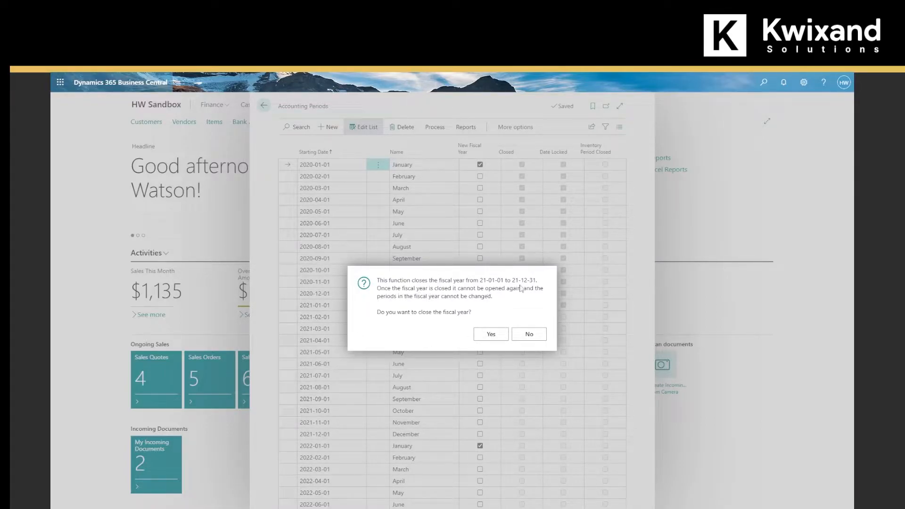
{"action": "mouse_move", "coordinate": [491, 336]}
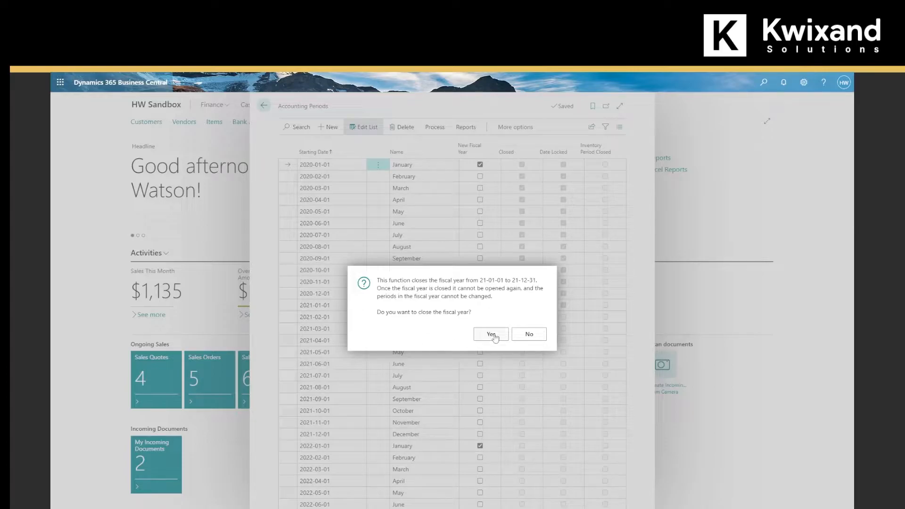
{"action": "left_click", "coordinate": [490, 334]}
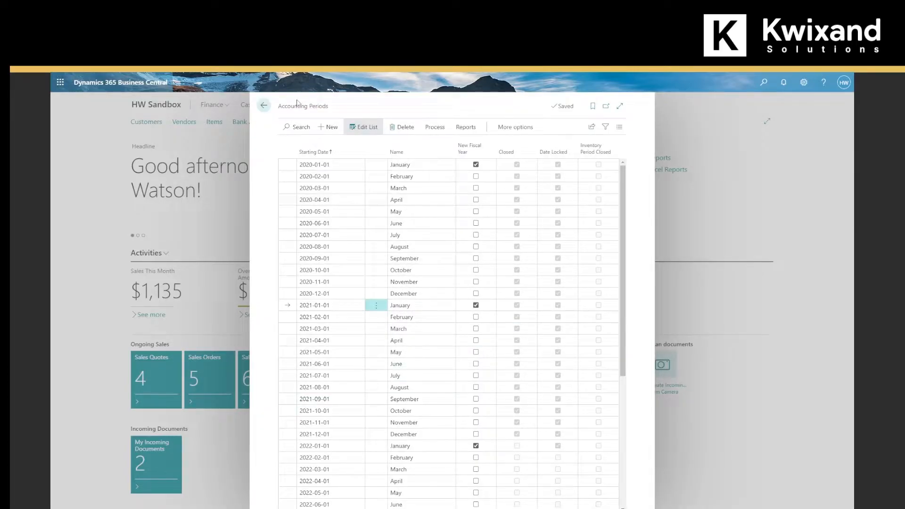
- Return home, go to Chart of Accounts and start Close Income Statement for year ending 2021-12-31
{"action": "left_click", "coordinate": [263, 106]}
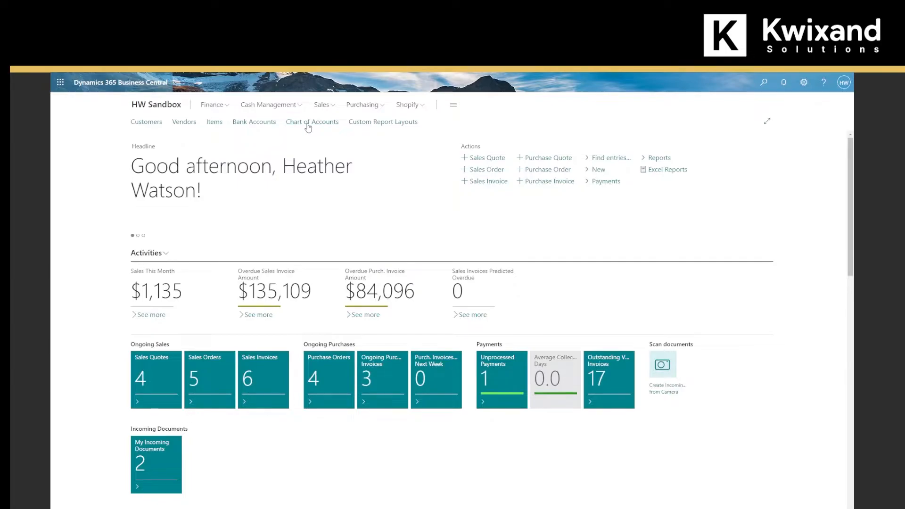
{"action": "left_click", "coordinate": [311, 121]}
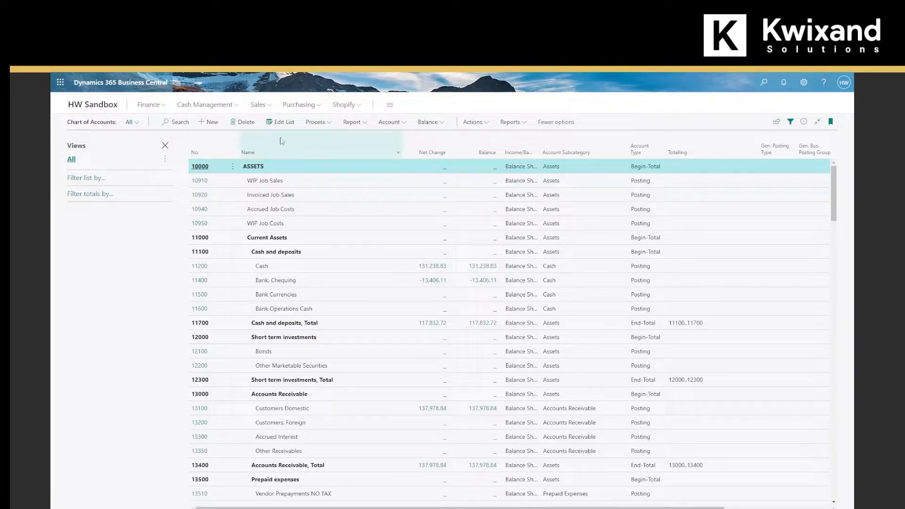
{"action": "left_click", "coordinate": [316, 122]}
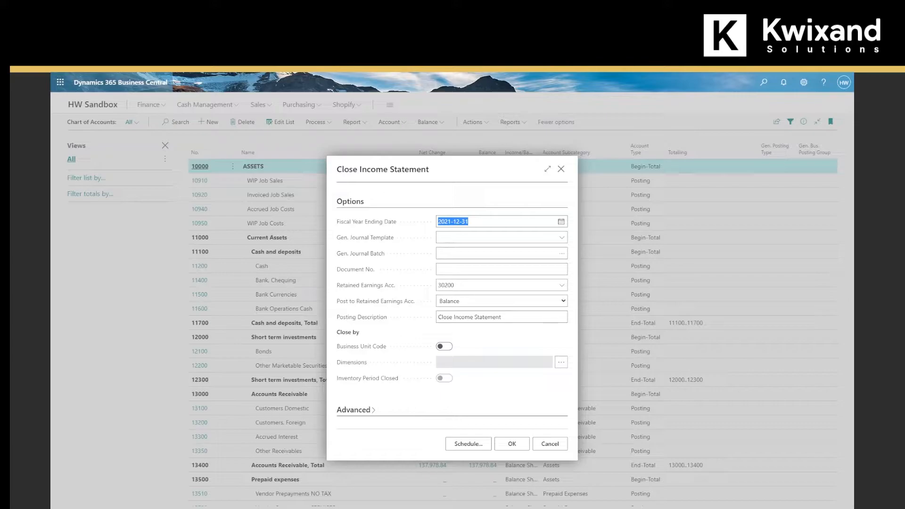
- Choose the GENERAL journal template and DEFAULT batch for the closing, document number G00006
{"action": "left_click", "coordinate": [501, 237]}
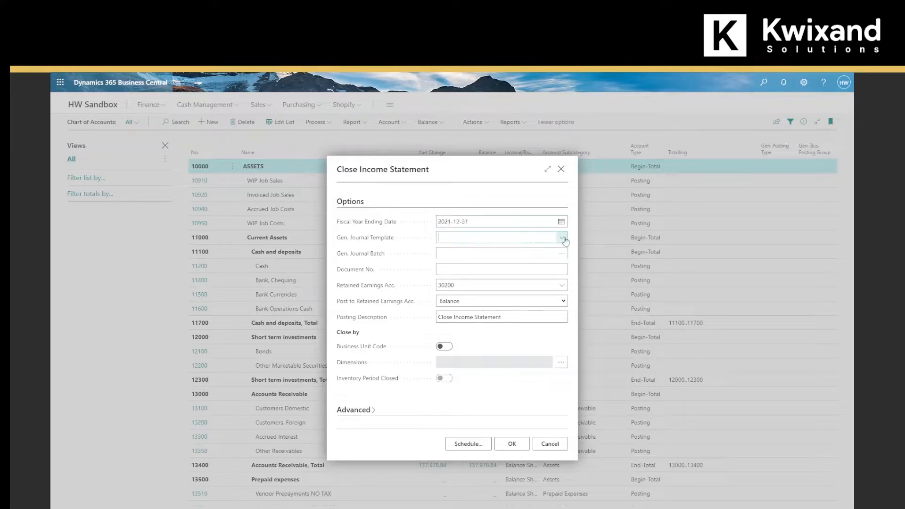
{"action": "left_click", "coordinate": [562, 237]}
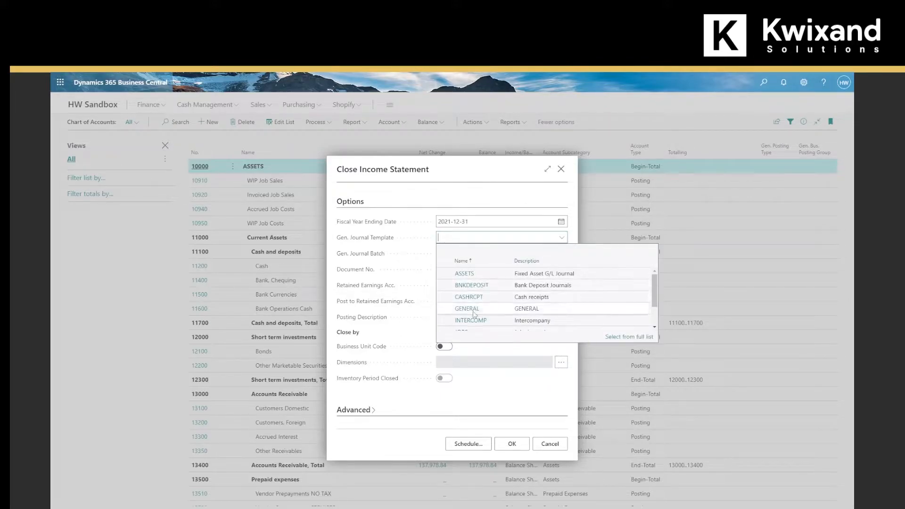
{"action": "left_click", "coordinate": [466, 308]}
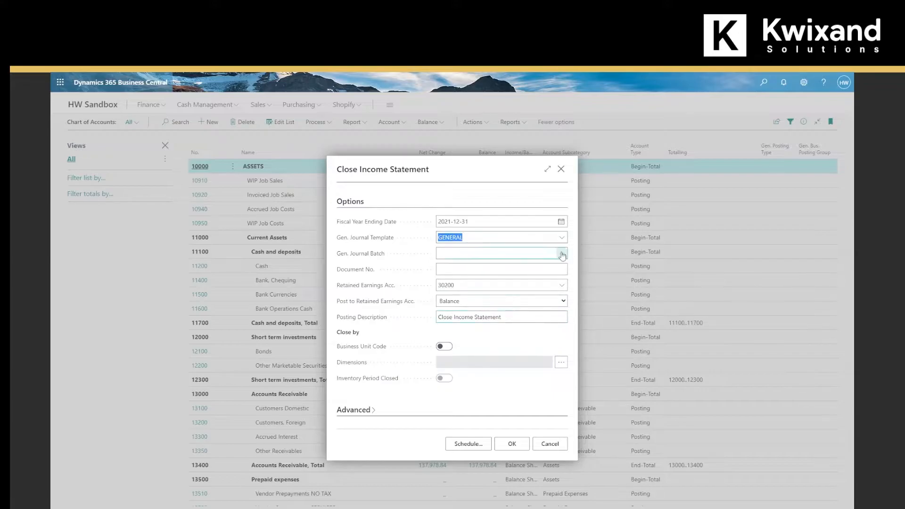
{"action": "left_click", "coordinate": [561, 253]}
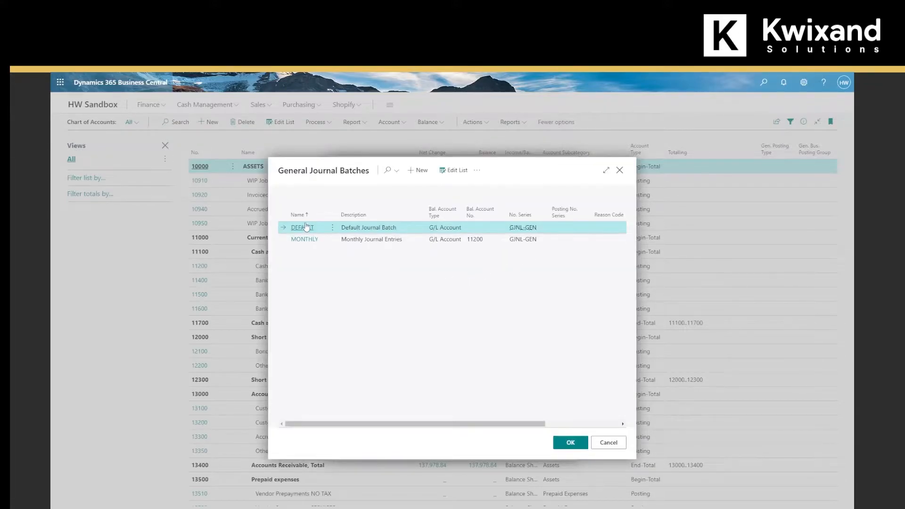
{"action": "left_click", "coordinate": [569, 442]}
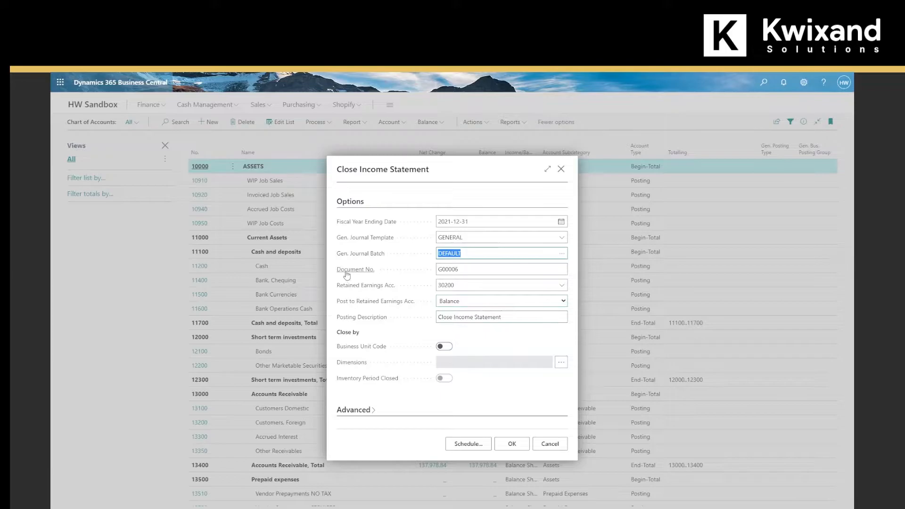
{"action": "mouse_move", "coordinate": [384, 317]}
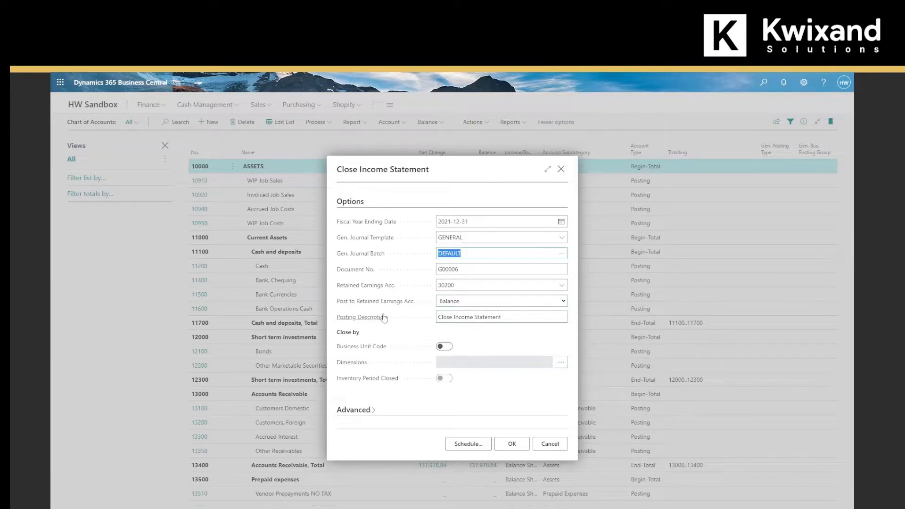
{"action": "mouse_move", "coordinate": [366, 285]}
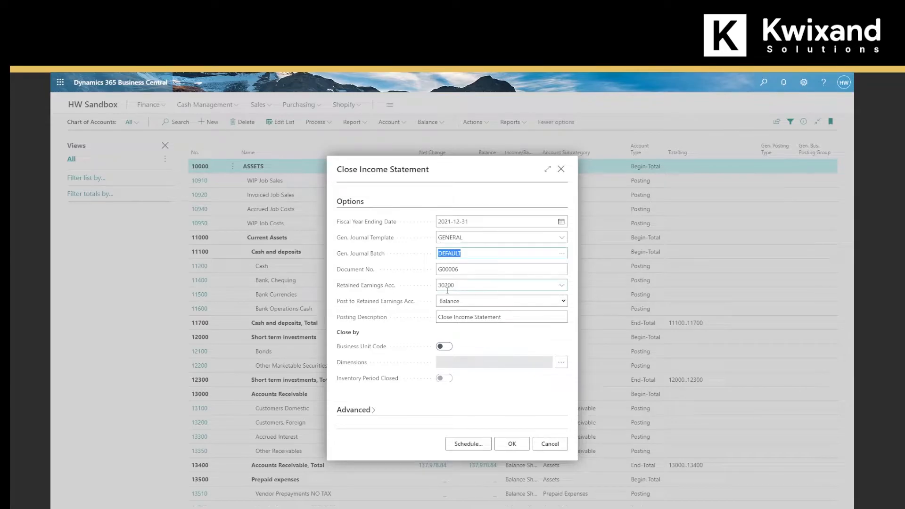
- Run Close Income Statement with the fiscal year-end options to create the journal lines
{"action": "left_click", "coordinate": [560, 285]}
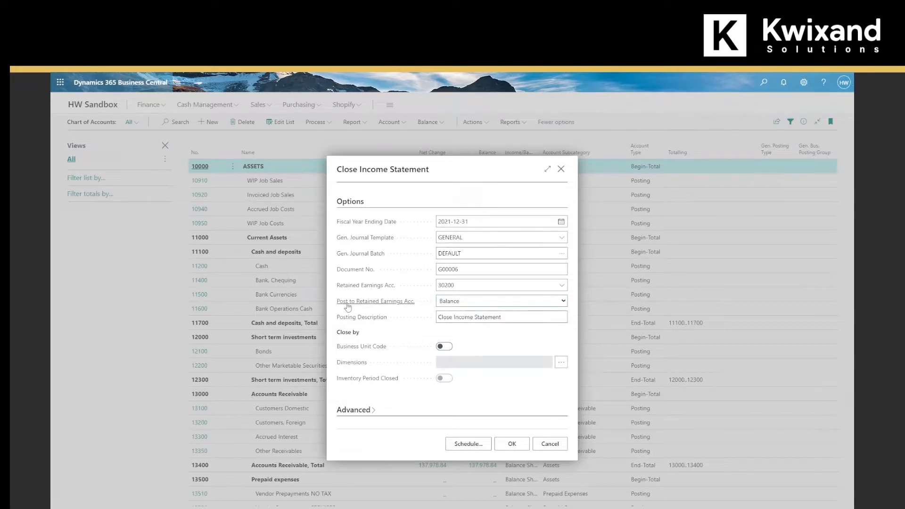
{"action": "mouse_move", "coordinate": [375, 301]}
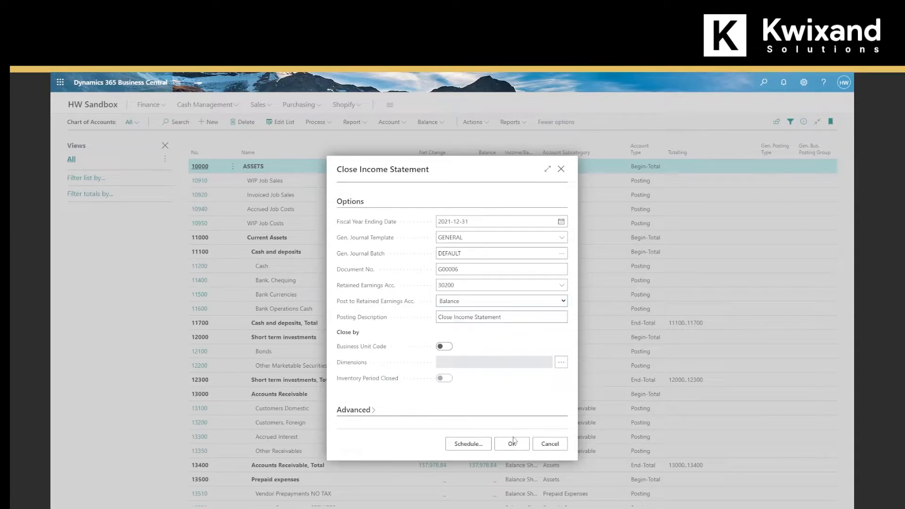
{"action": "left_click", "coordinate": [512, 444]}
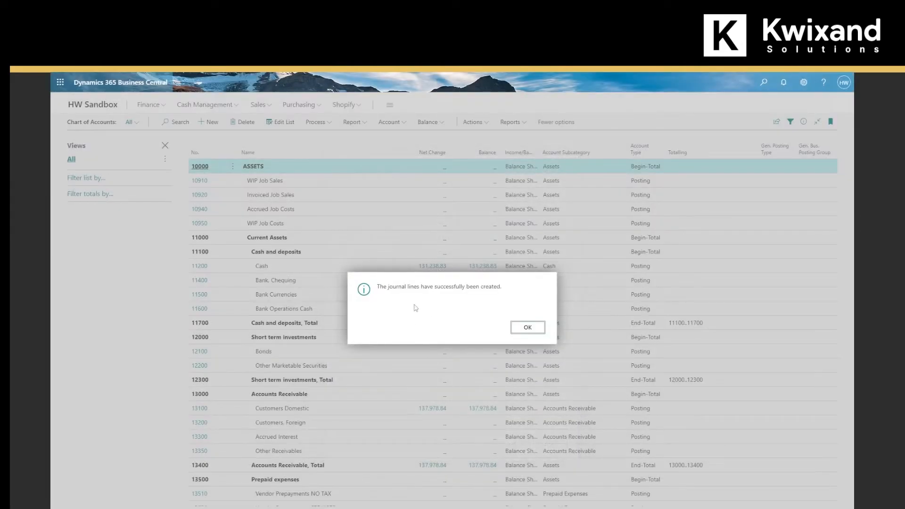
{"action": "mouse_move", "coordinate": [474, 312]}
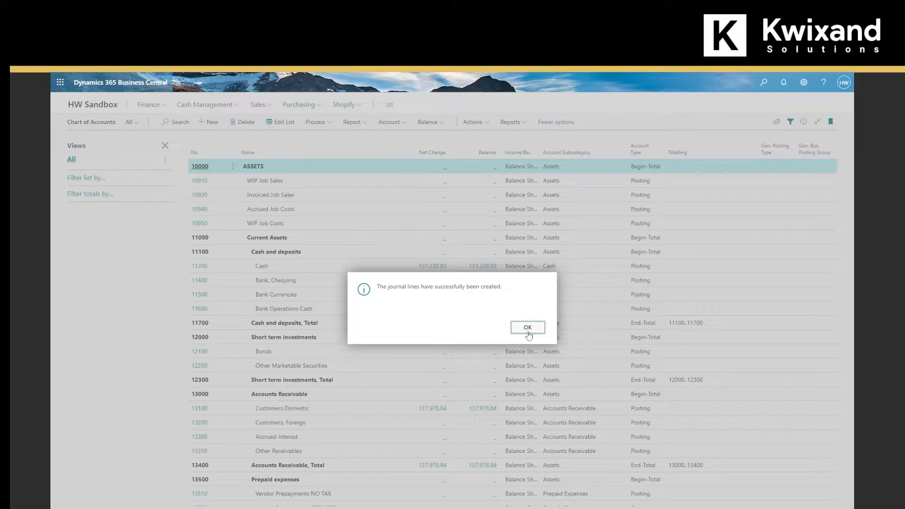
- Dismiss the confirmation and go to the DEFAULT General Journal via a 'gen journ' search
{"action": "left_click", "coordinate": [527, 327]}
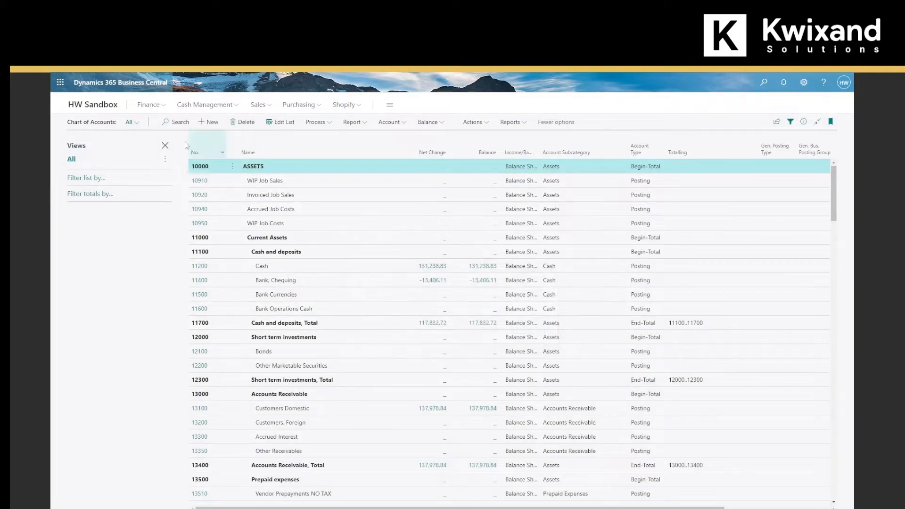
{"action": "mouse_move", "coordinate": [93, 104]}
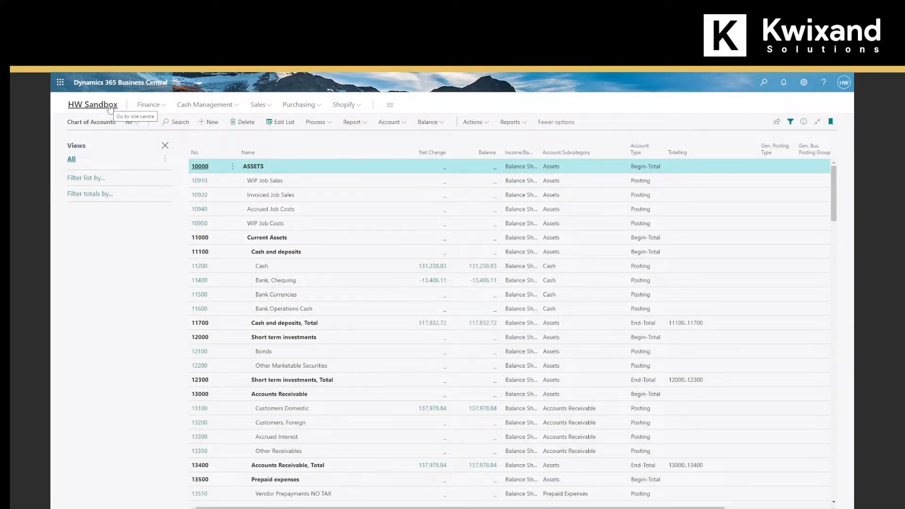
{"action": "left_click", "coordinate": [763, 82]}
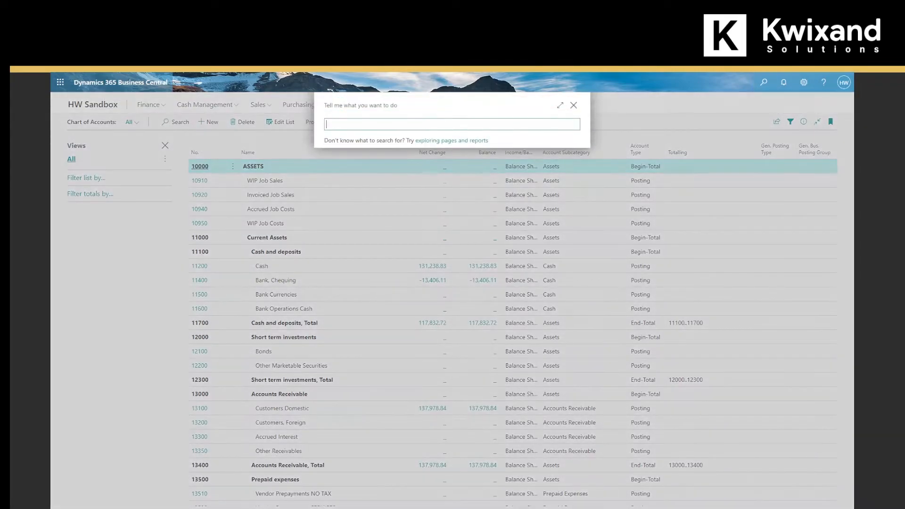
{"action": "type", "text": "gen journ"}
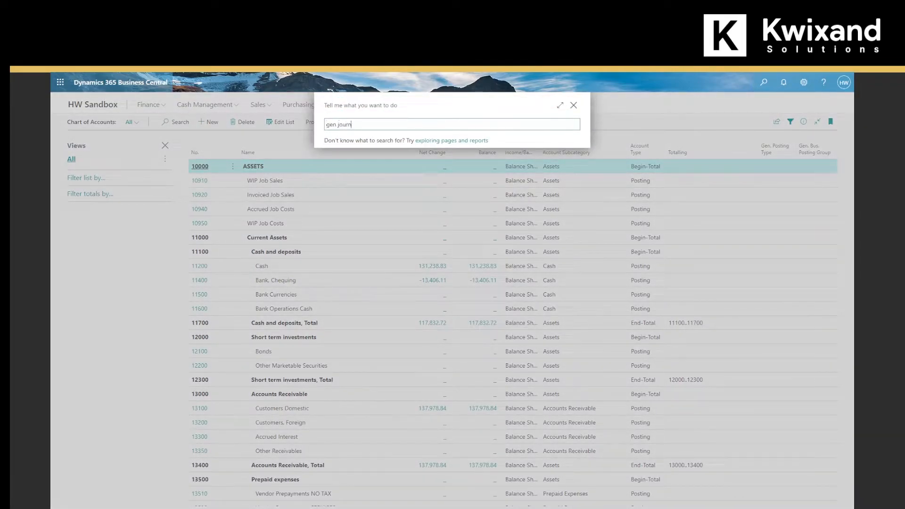
{"action": "type", "text": "gen journ"}
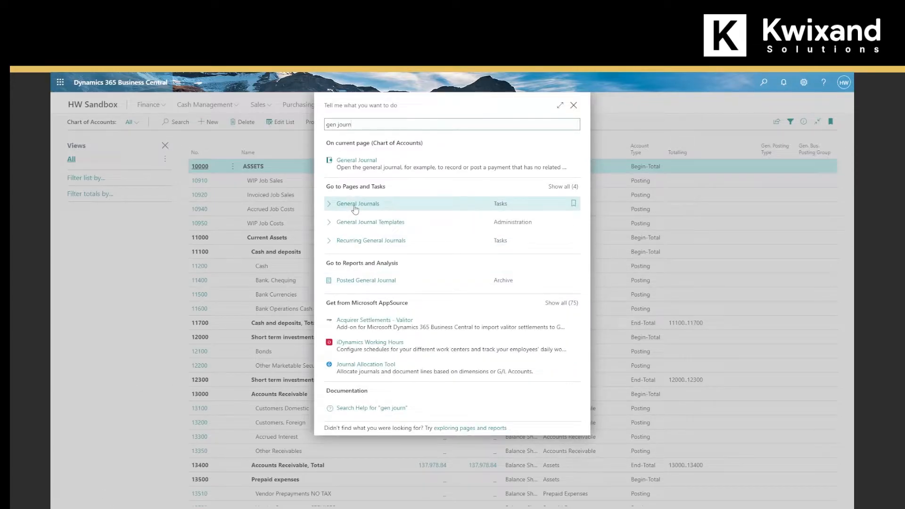
{"action": "left_click", "coordinate": [358, 203]}
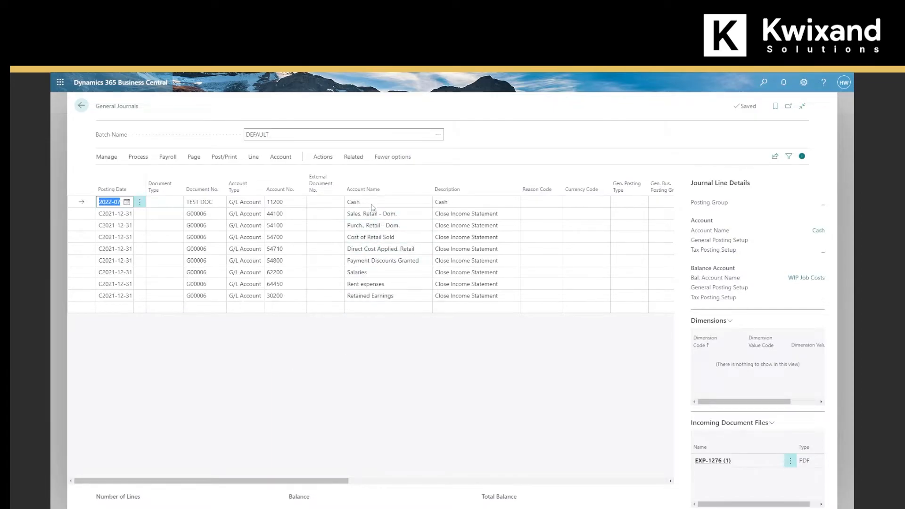
{"action": "mouse_move", "coordinate": [418, 406]}
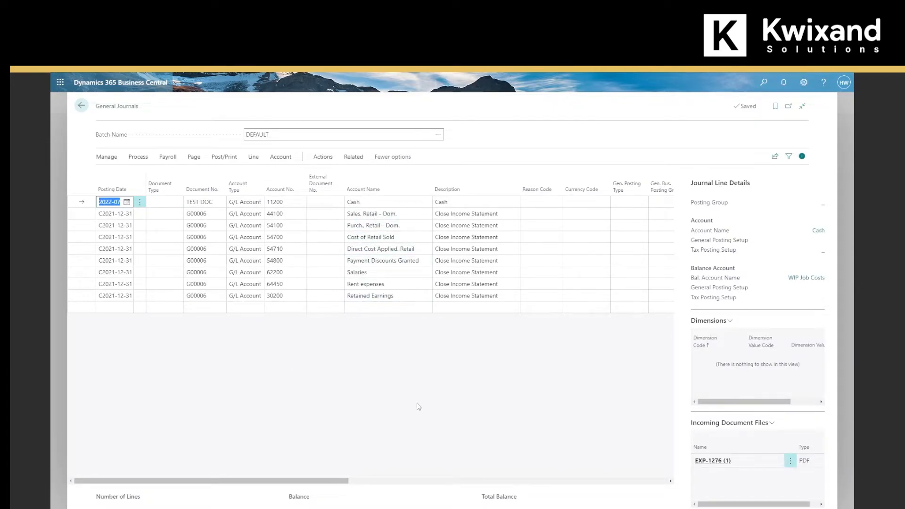
{"action": "left_click", "coordinate": [476, 214]}
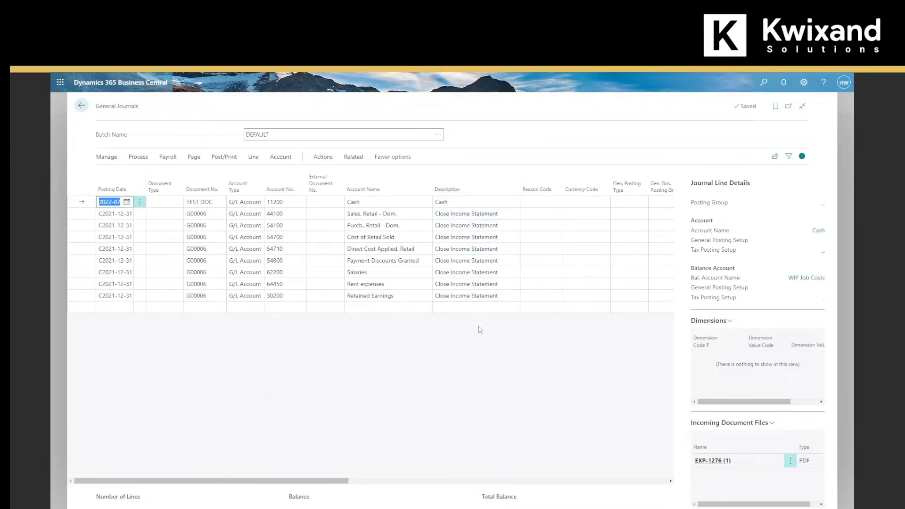
{"action": "mouse_move", "coordinate": [140, 203]}
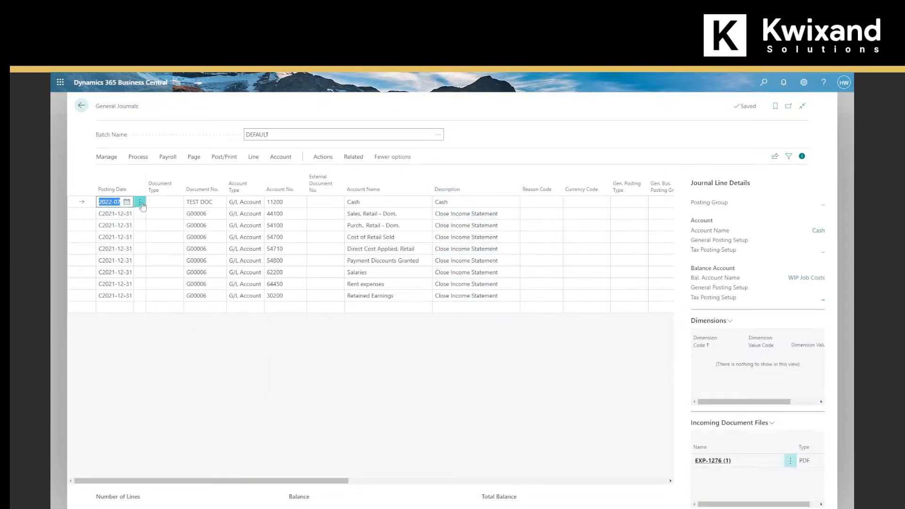
- Delete the TEST DOC Cash line, leaving only the G00006 Close Income Statement lines
{"action": "left_click", "coordinate": [140, 201]}
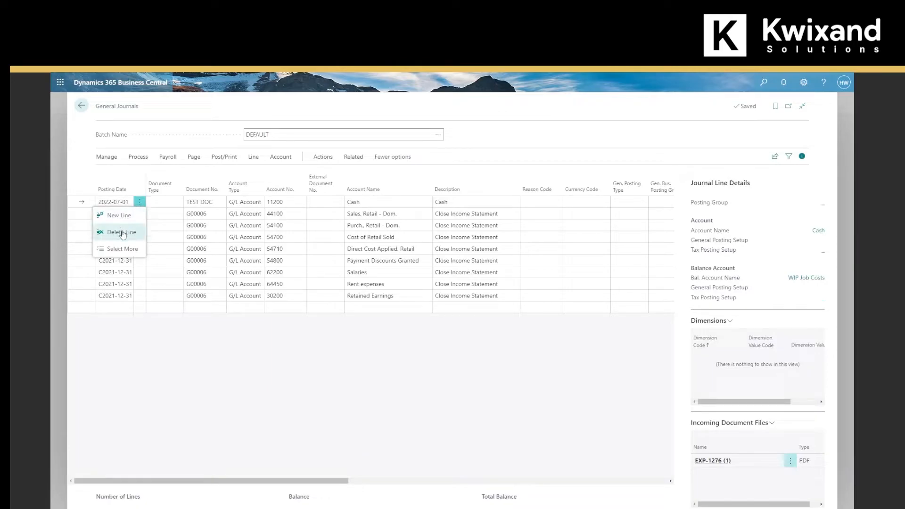
{"action": "left_click", "coordinate": [121, 231]}
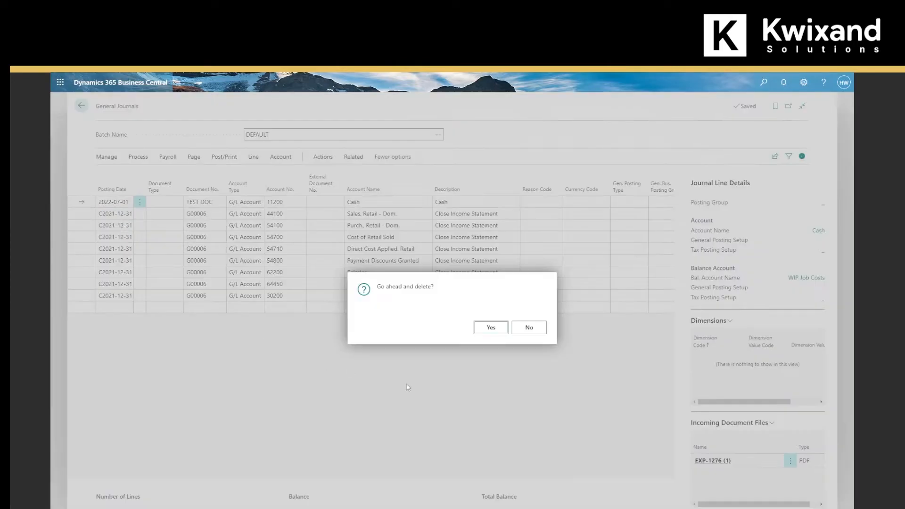
{"action": "left_click", "coordinate": [490, 327]}
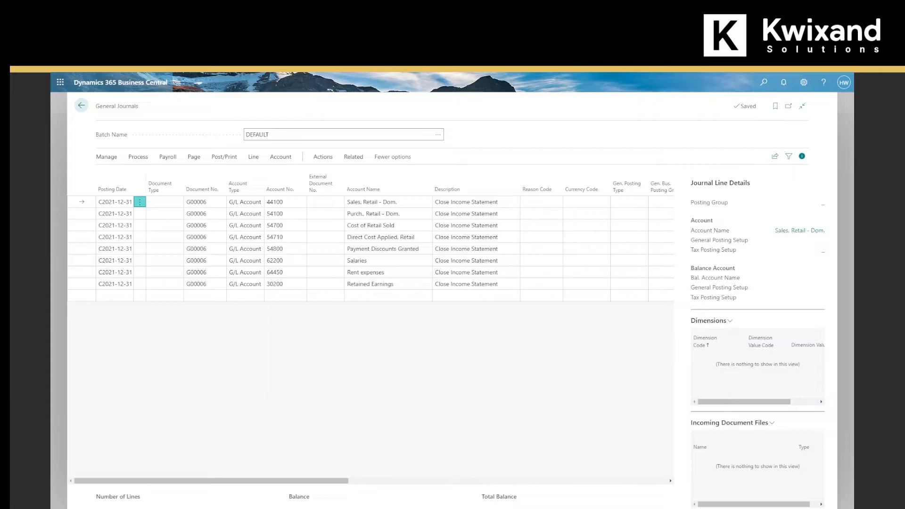
{"action": "mouse_move", "coordinate": [348, 374]}
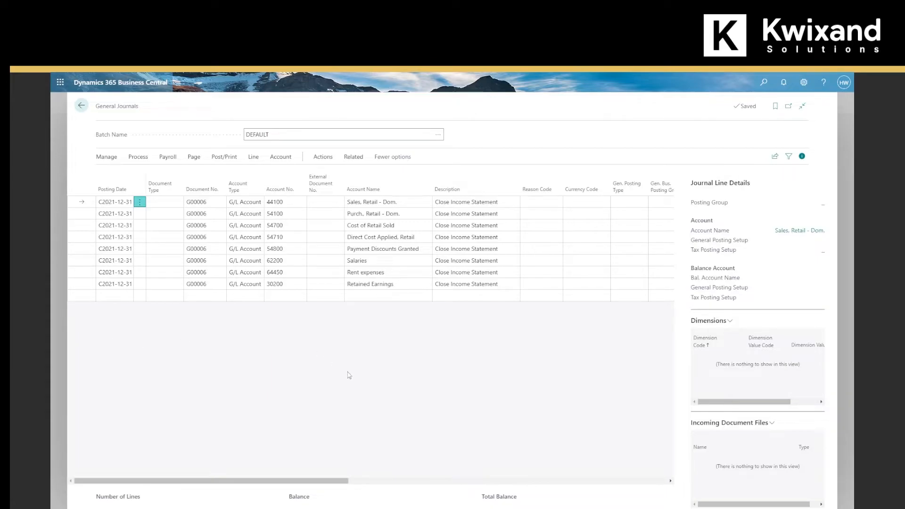
- Post the G00006 Close Income Statement journal lines and confirm the success message
{"action": "left_click", "coordinate": [224, 156]}
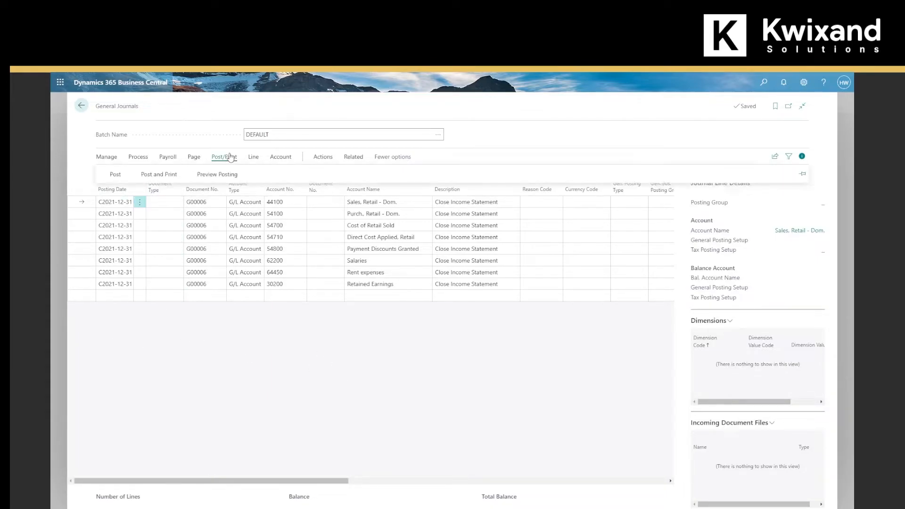
{"action": "left_click", "coordinate": [115, 174]}
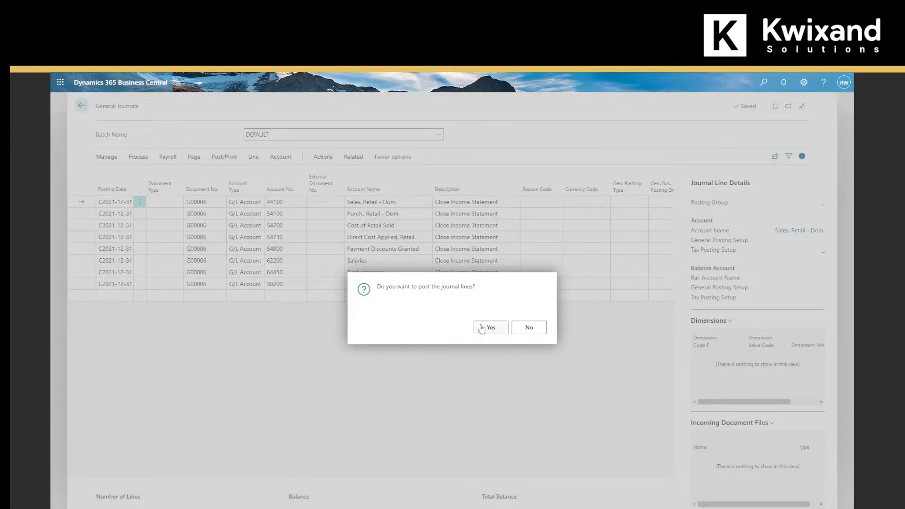
{"action": "left_click", "coordinate": [490, 327]}
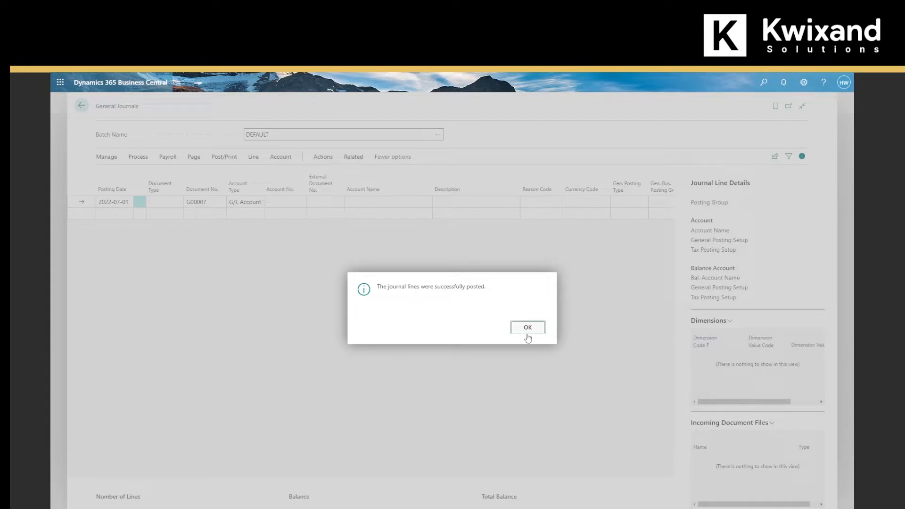
{"action": "left_click", "coordinate": [526, 327]}
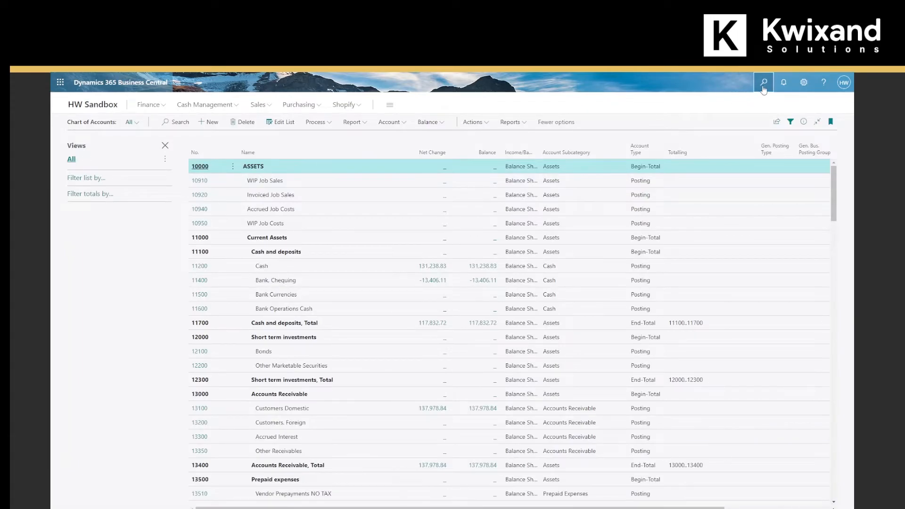
- Go to General Ledger Setup via a 'gen led' search
{"action": "left_click", "coordinate": [763, 82]}
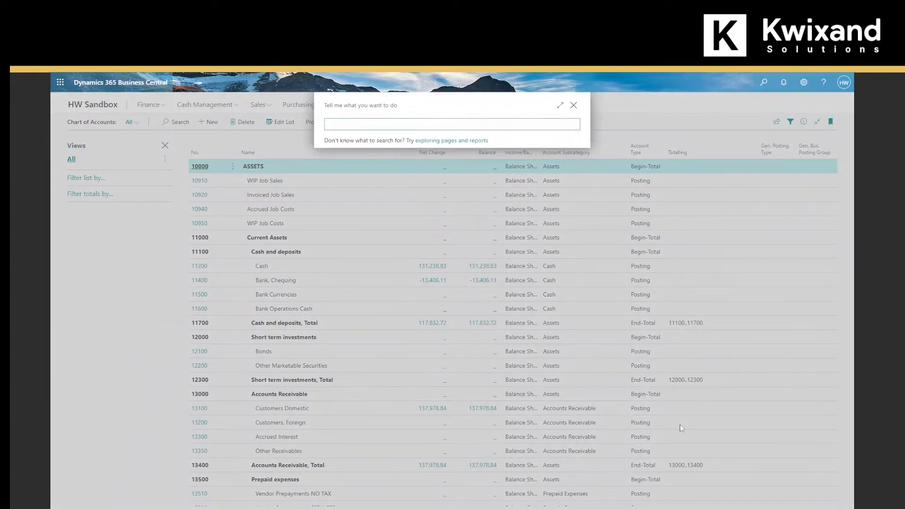
{"action": "type", "text": "gen led set"}
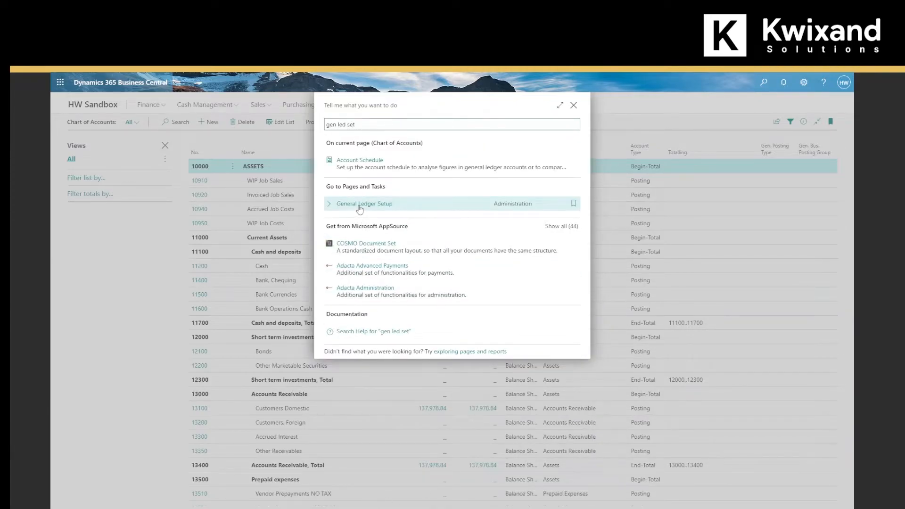
{"action": "left_click", "coordinate": [364, 203]}
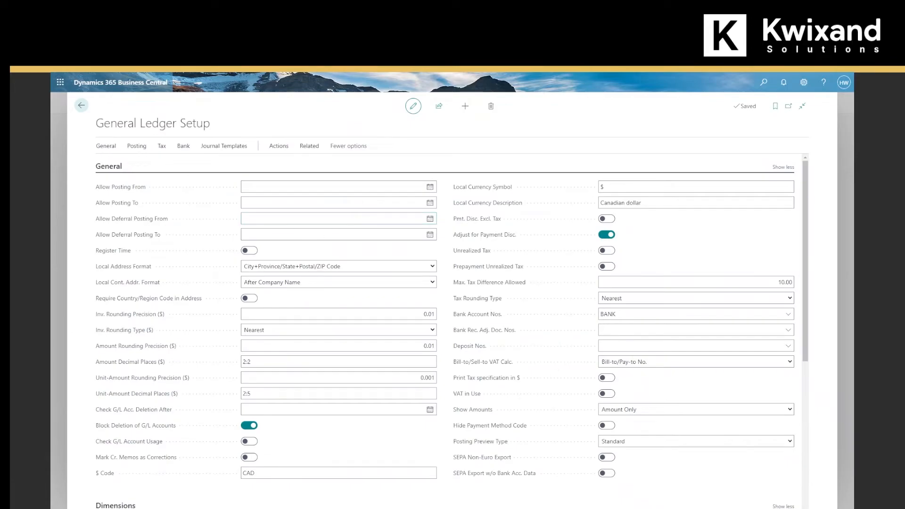
{"action": "mouse_move", "coordinate": [72, 435]}
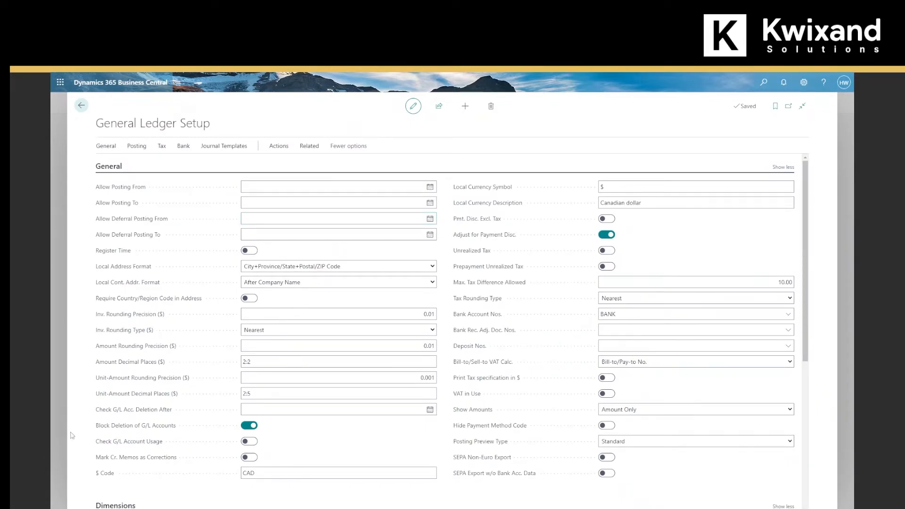
{"action": "mouse_move", "coordinate": [120, 187]}
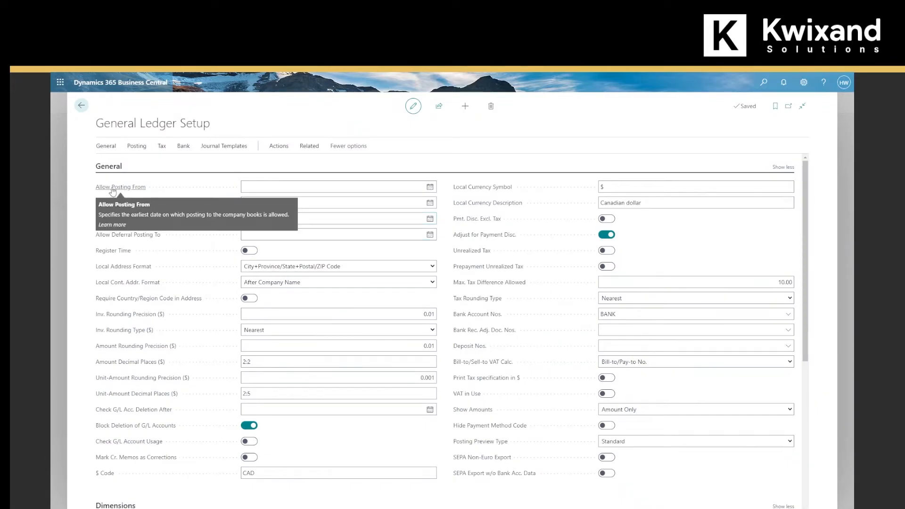
- Set Allow Posting From to 2022-01-01 and return to the chart of accounts
{"action": "left_click", "coordinate": [429, 187]}
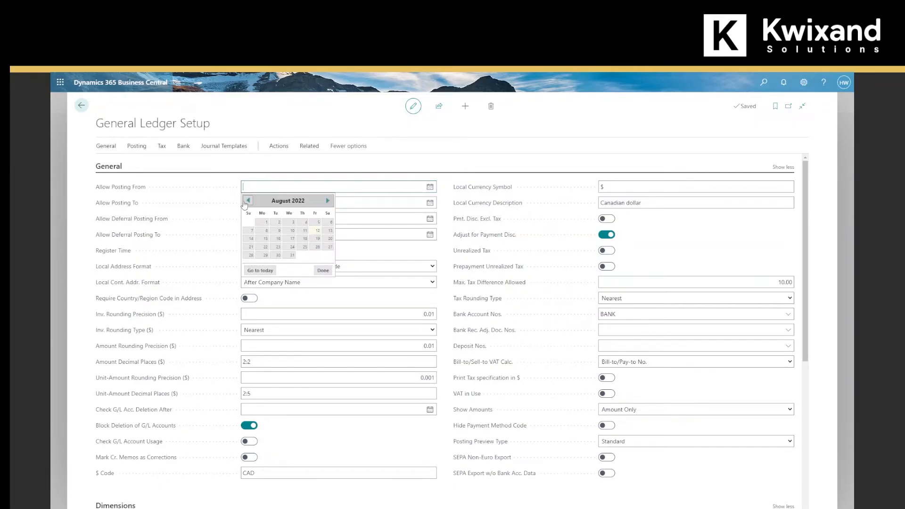
{"action": "left_click", "coordinate": [248, 201]}
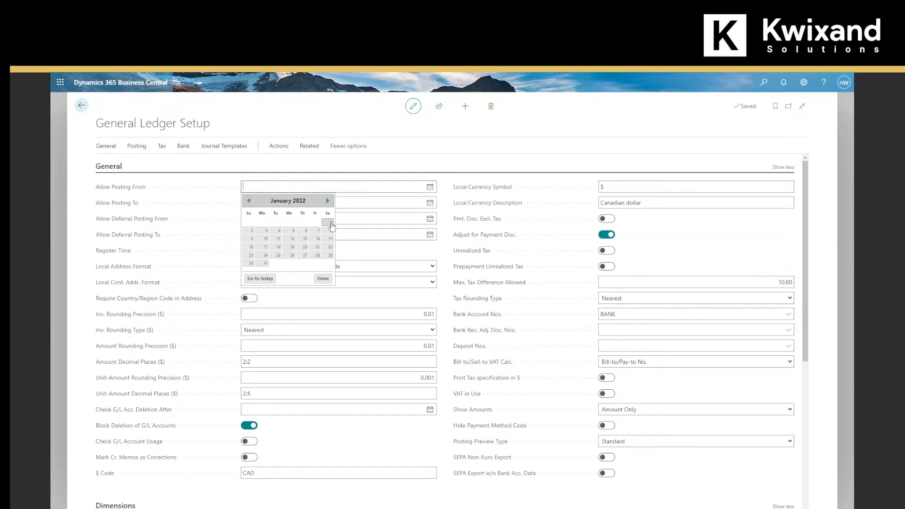
{"action": "left_click", "coordinate": [251, 230]}
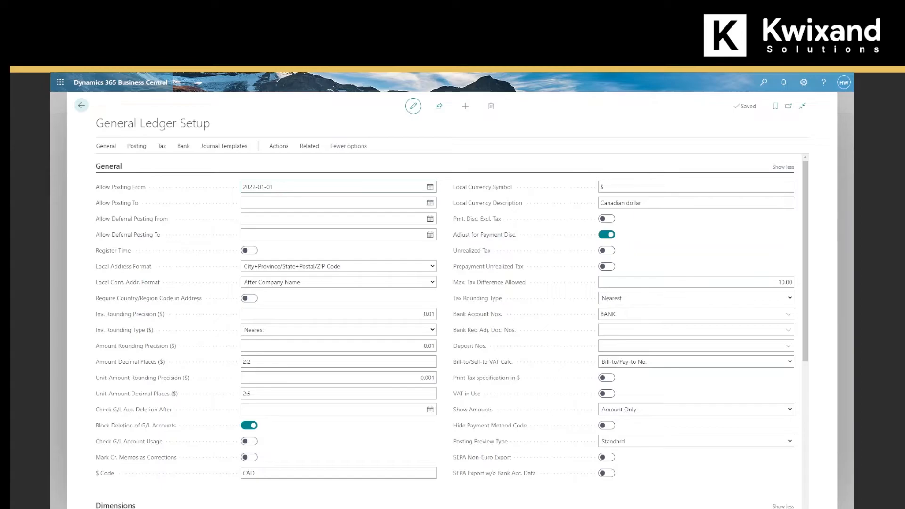
{"action": "left_click", "coordinate": [82, 105]}
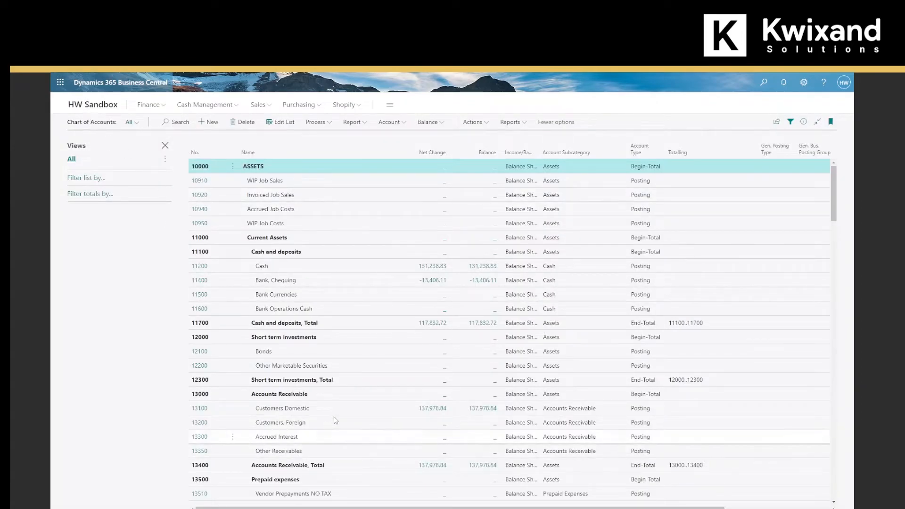
- Search the chart of accounts for 30200 Retained Earnings to view its ledger entries
{"action": "scroll", "scroll_direction": "down", "scroll_amount": 3}
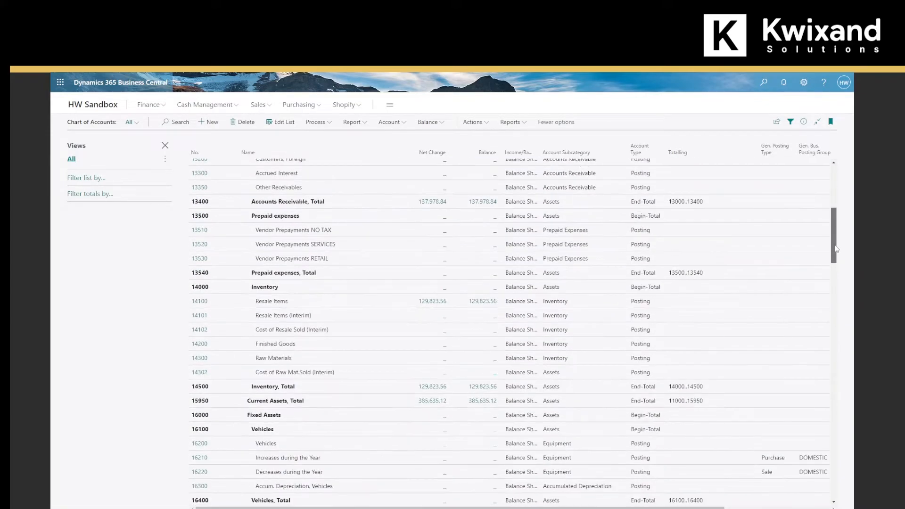
{"action": "scroll", "scroll_direction": "down", "scroll_amount": 3}
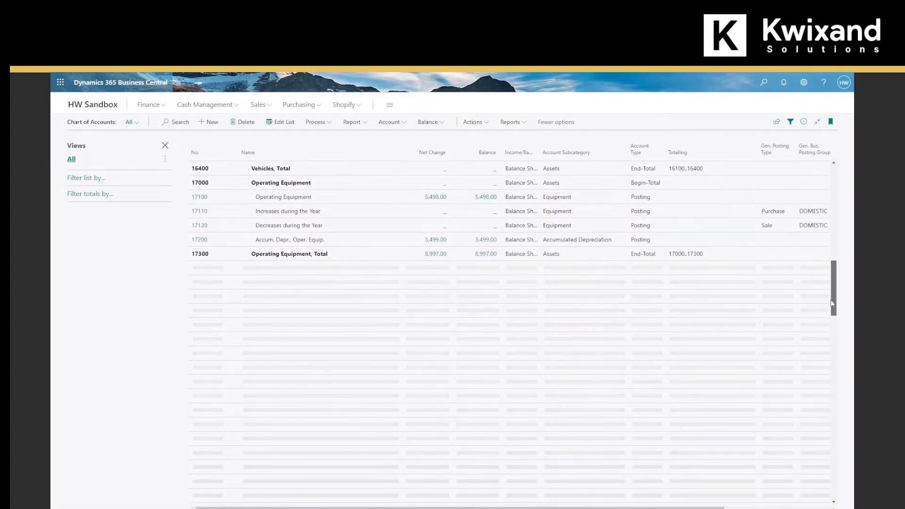
{"action": "scroll", "scroll_direction": "down", "scroll_amount": 3}
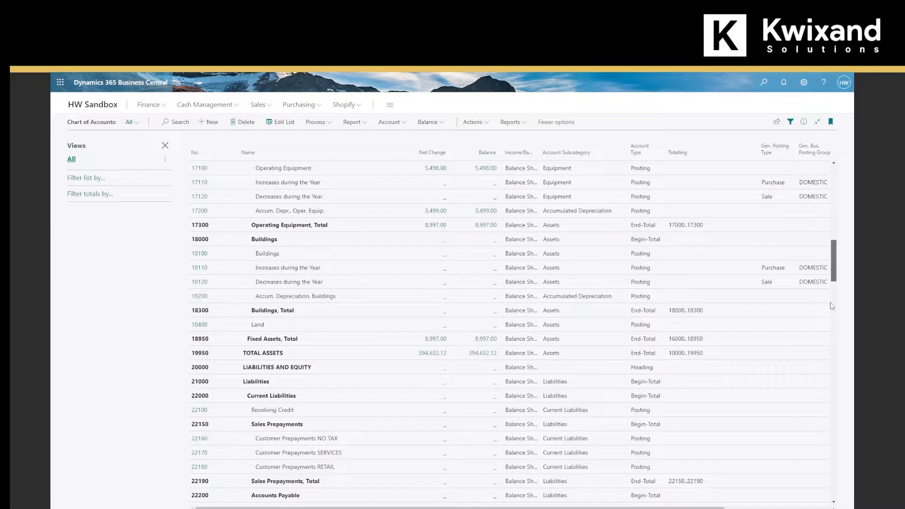
{"action": "left_click", "coordinate": [181, 121]}
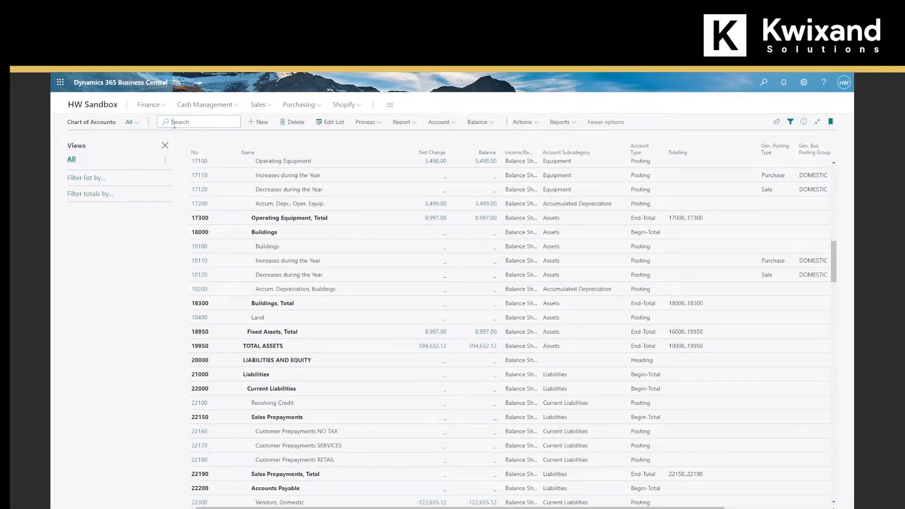
{"action": "type", "text": "30200"}
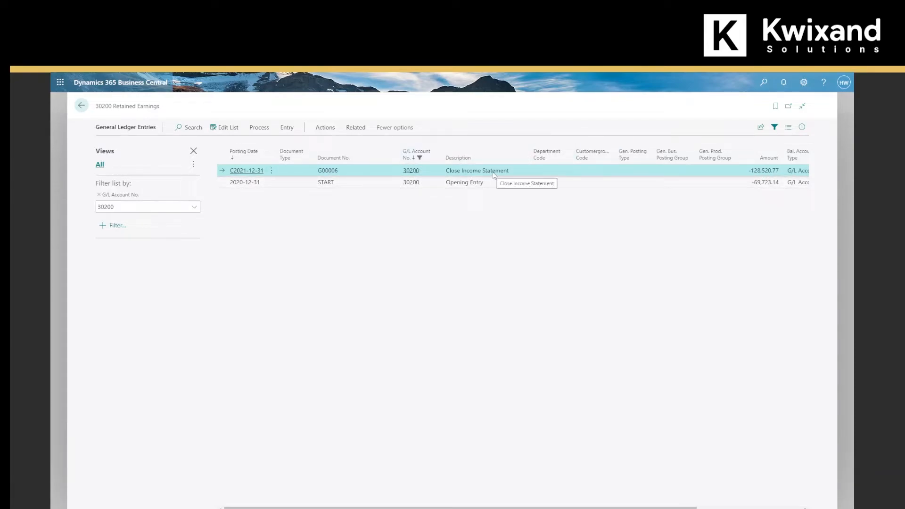
{"action": "mouse_move", "coordinate": [290, 230]}
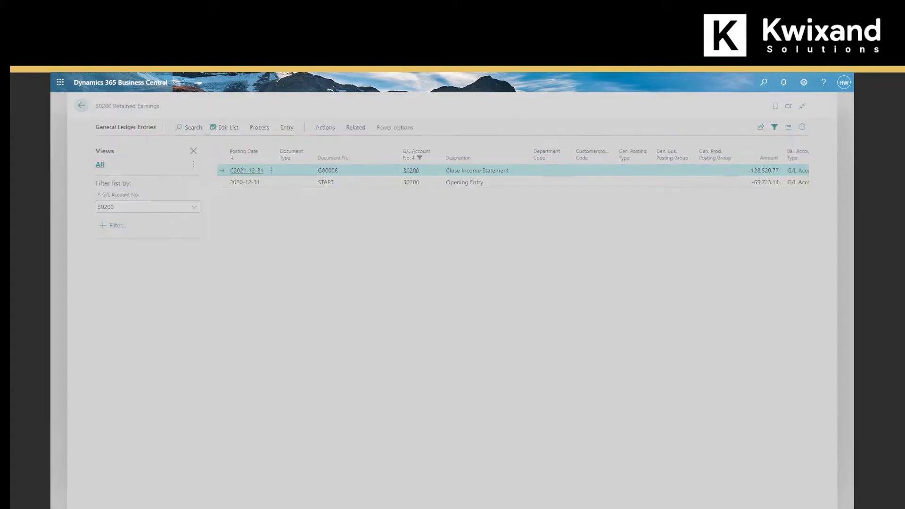
- Reopen General Ledger Setup via 'gen led' to confirm Allow Posting From reads 2022-01-01
{"action": "type", "text": "gen led"}
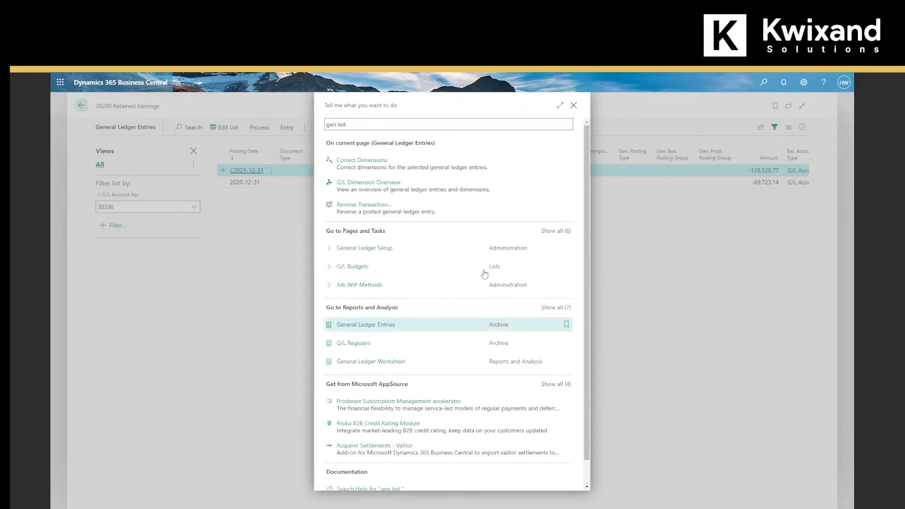
{"action": "left_click", "coordinate": [364, 247]}
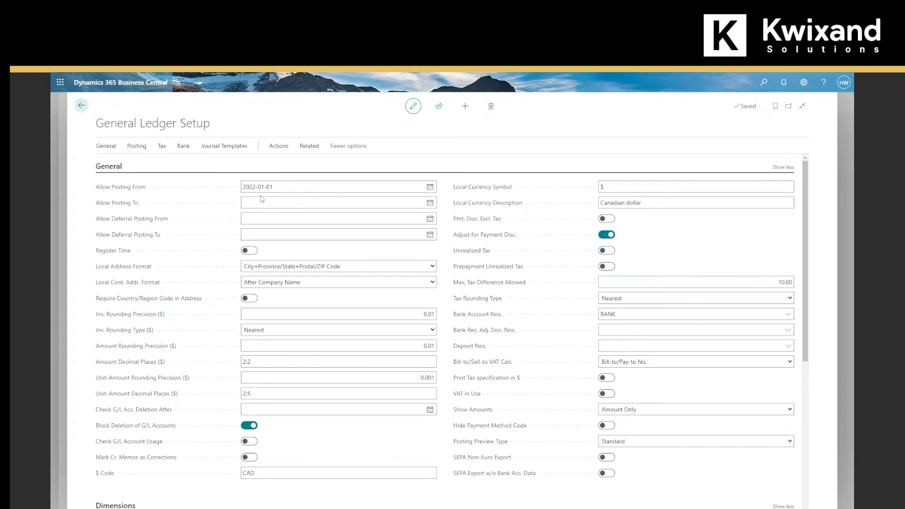
{"action": "mouse_move", "coordinate": [255, 170]}
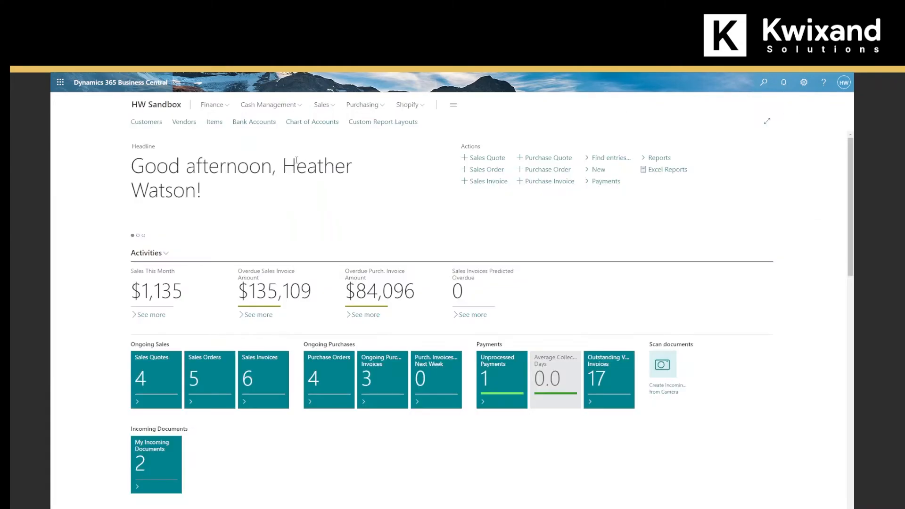
- Review the Close Income Statement options (document number G00007) from the chart of accounts, then cancel
{"action": "left_click", "coordinate": [311, 121]}
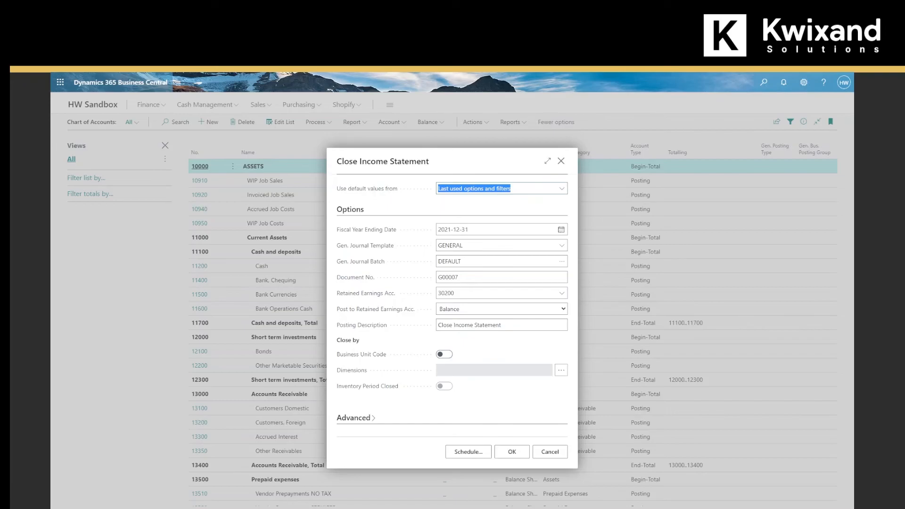
{"action": "mouse_move", "coordinate": [447, 414]}
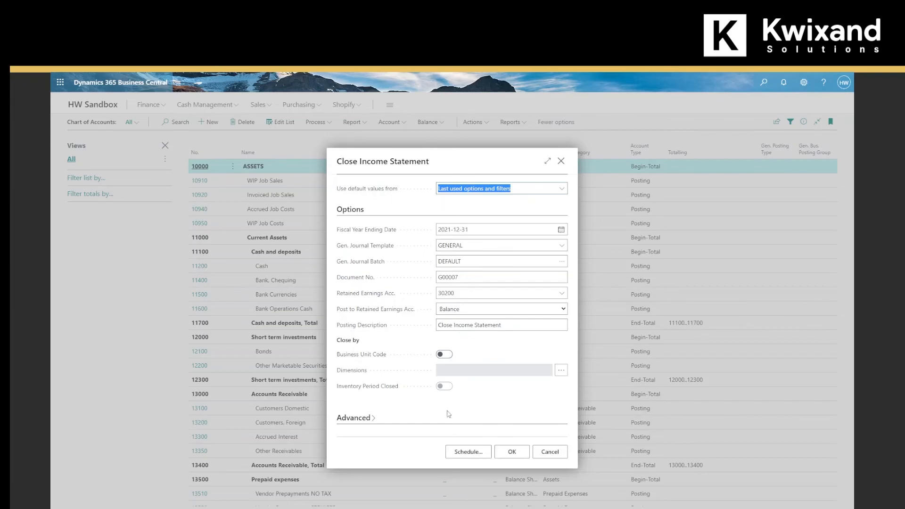
{"action": "left_click", "coordinate": [510, 452]}
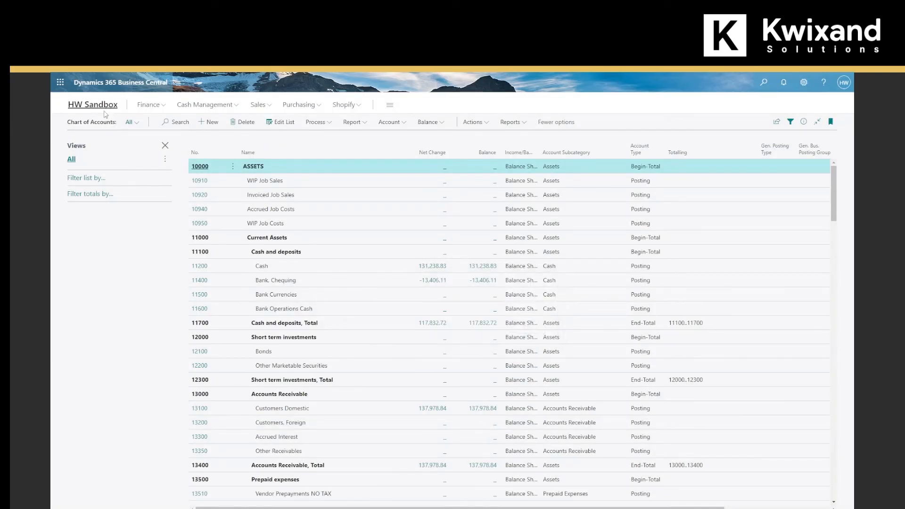
- Navigate from the home page via Finance to General Journals and open the DEFAULT batch
{"action": "left_click", "coordinate": [92, 105]}
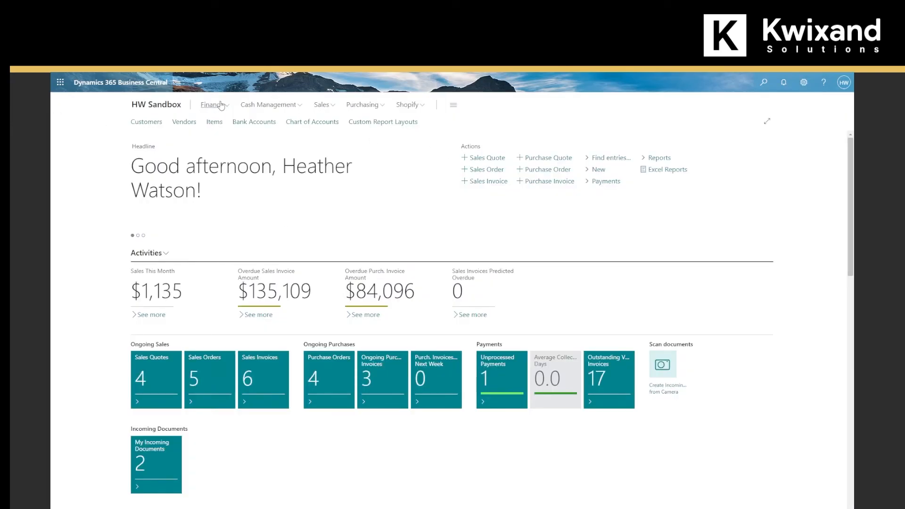
{"action": "left_click", "coordinate": [212, 105]}
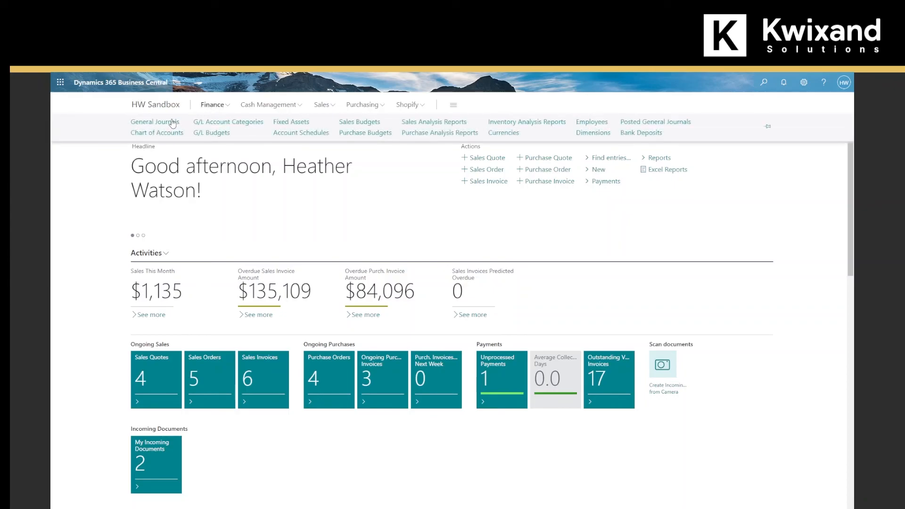
{"action": "left_click", "coordinate": [155, 122]}
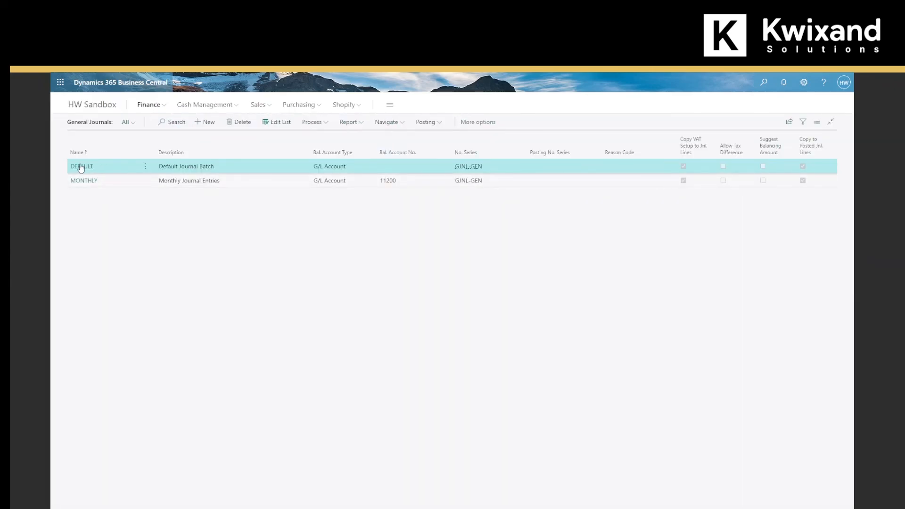
{"action": "left_click", "coordinate": [82, 167]}
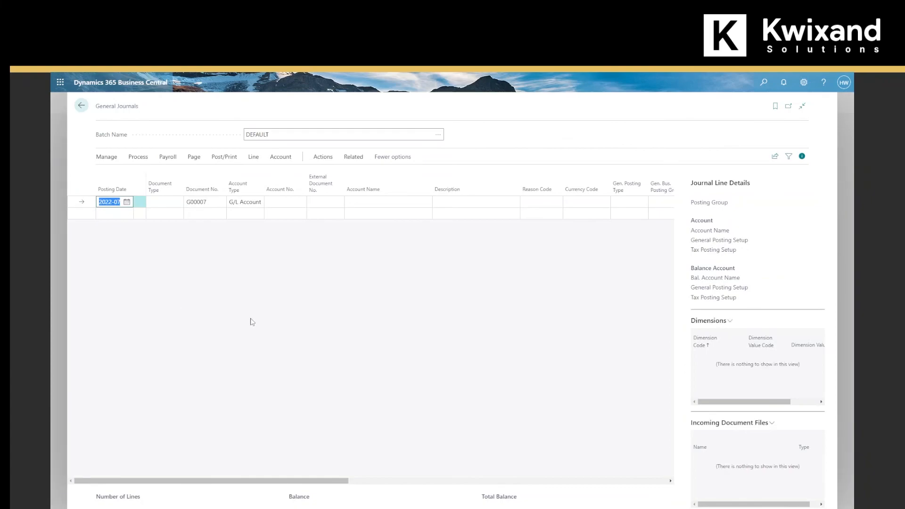